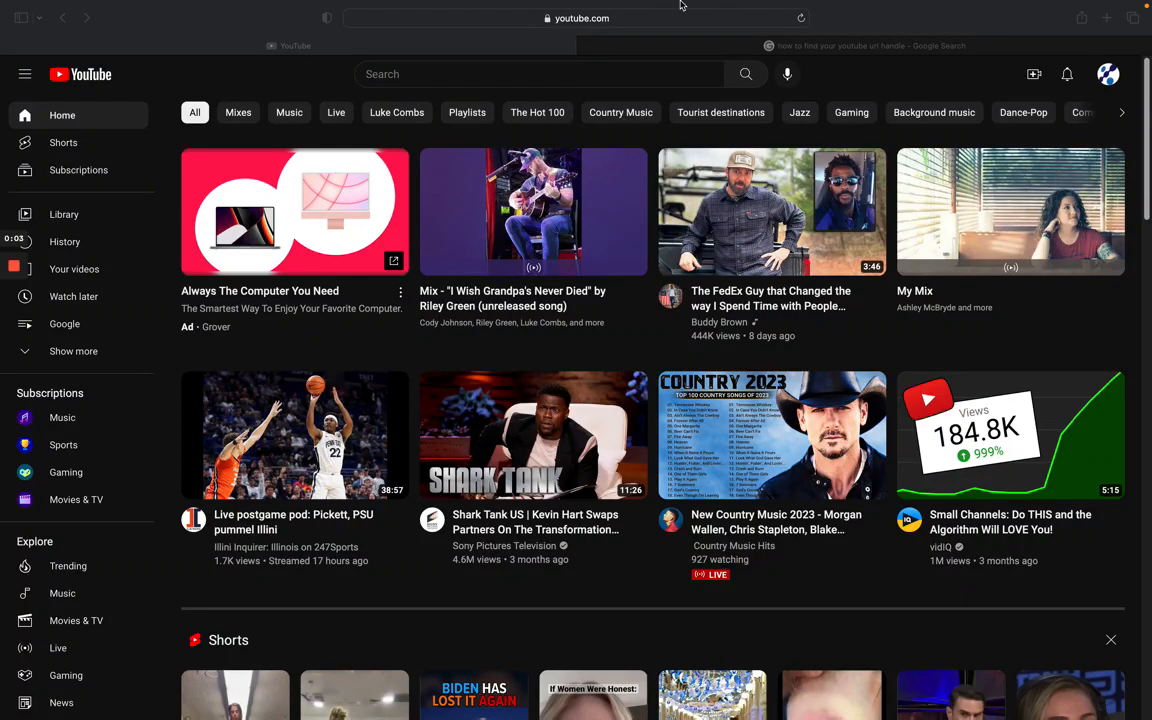
# Launch YouTube Studio from the System Dynamix account menu
pyautogui.click(576, 18)
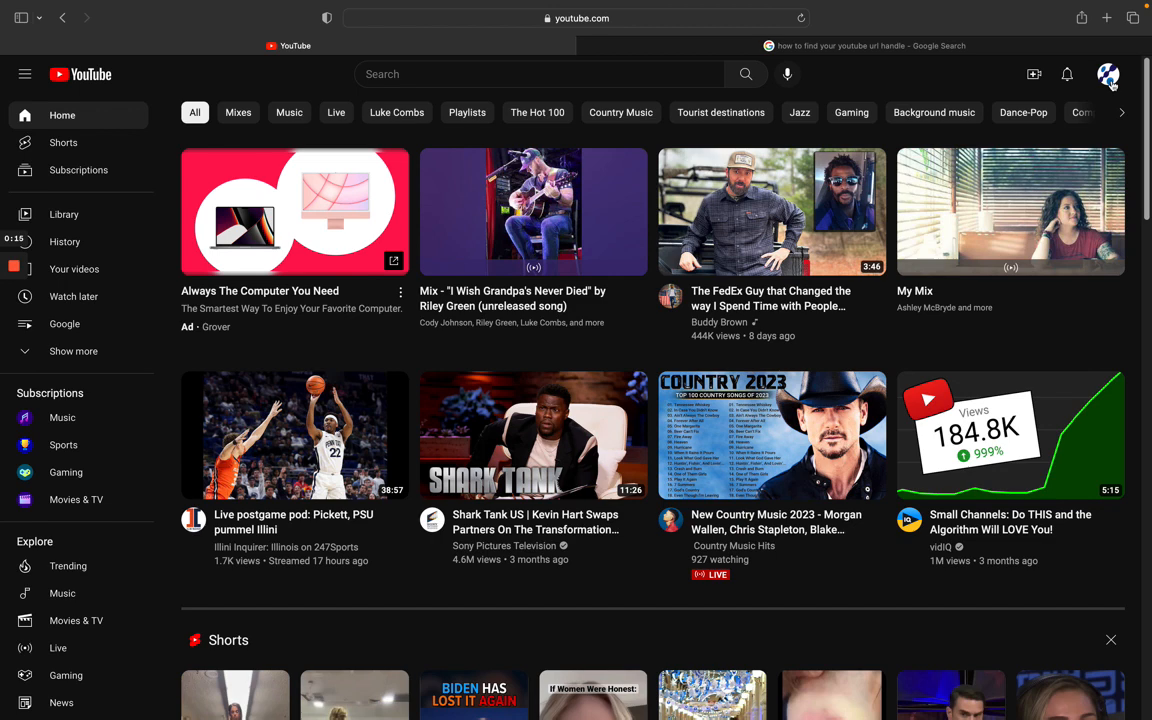
pyautogui.click(1108, 78)
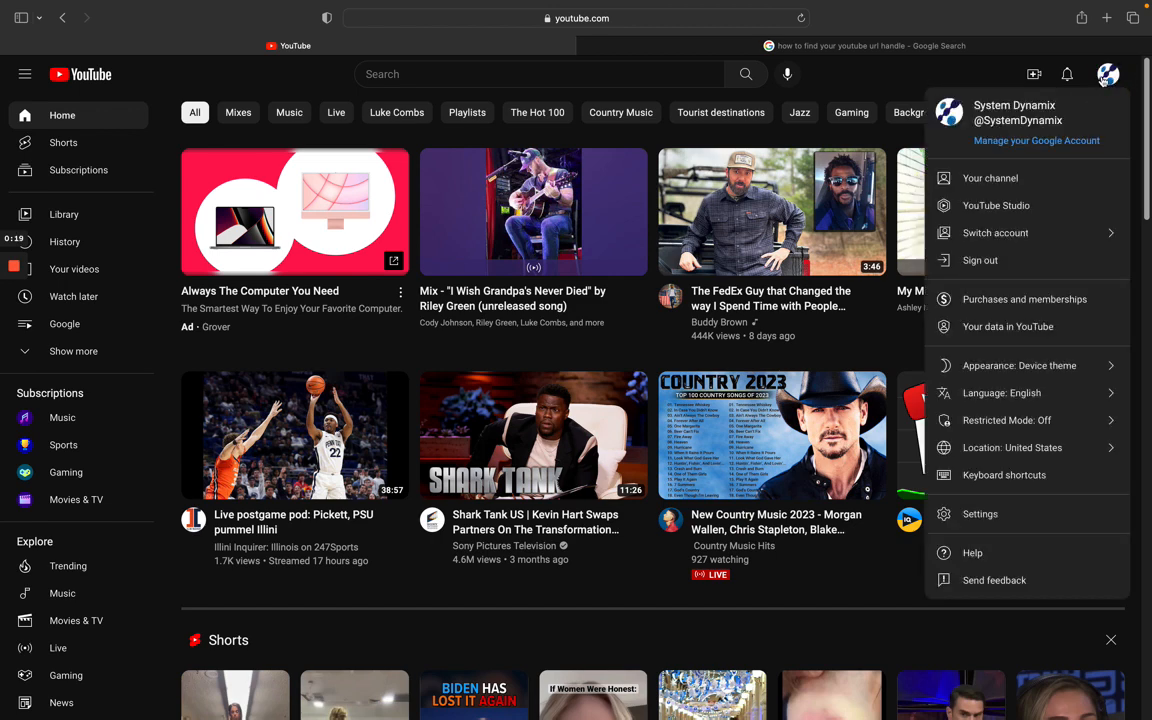
pyautogui.moveTo(990, 178)
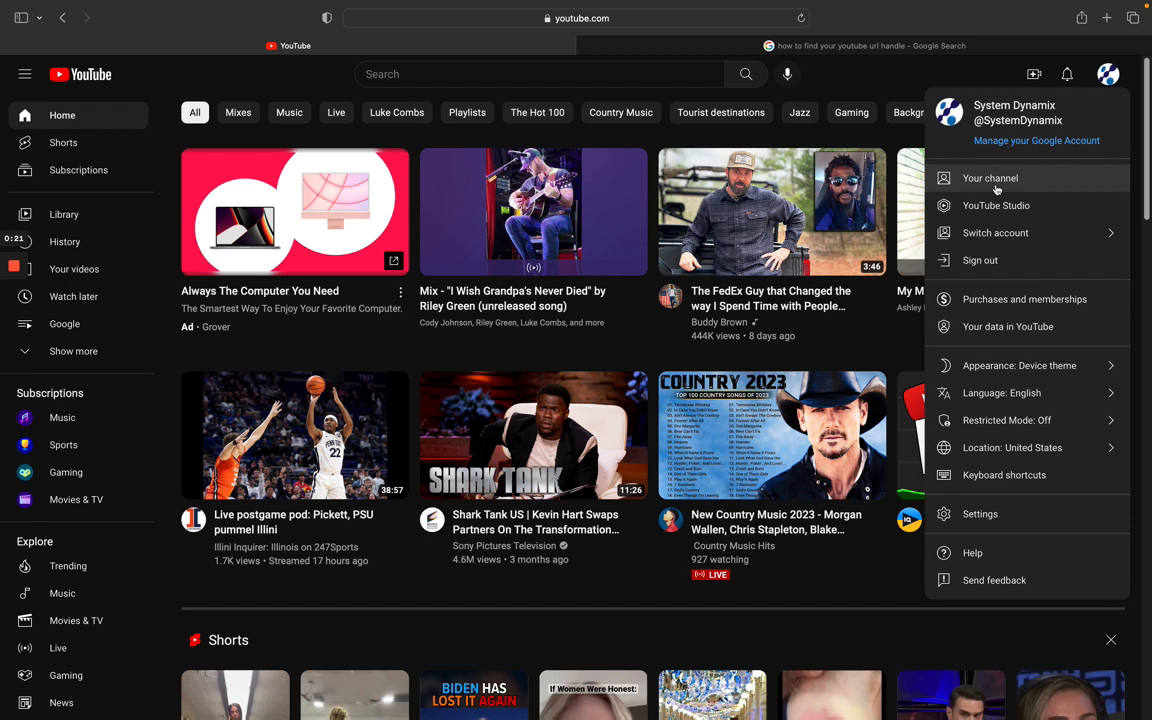
pyautogui.moveTo(995, 205)
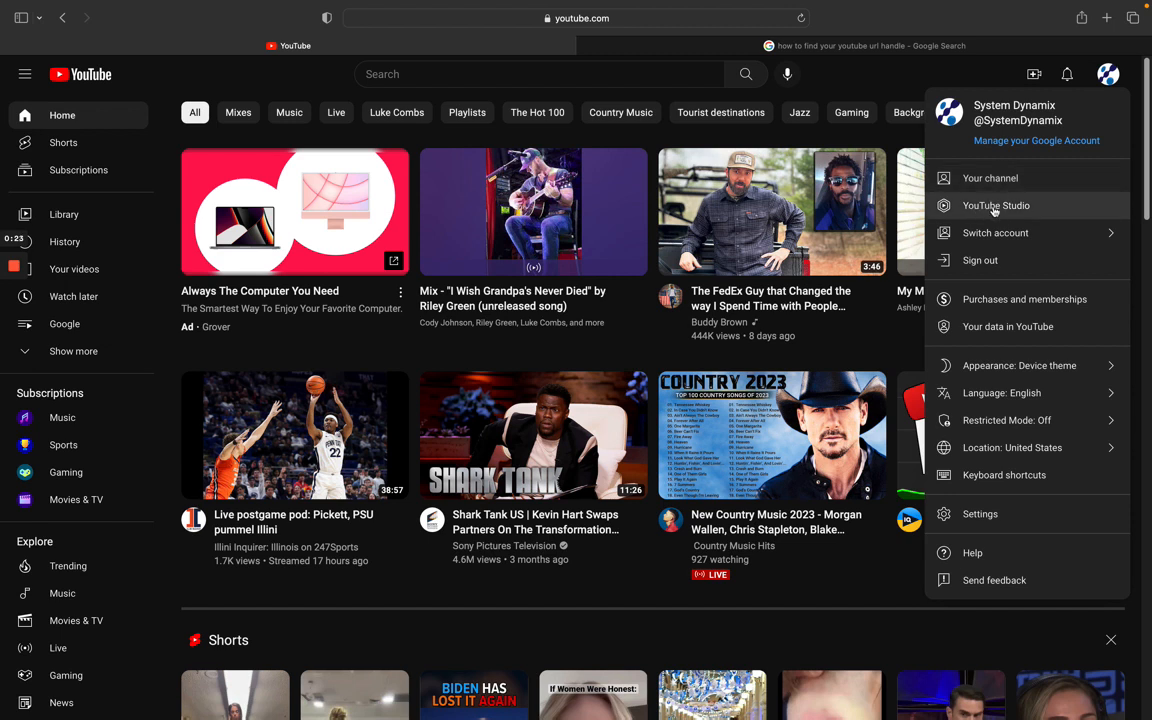
pyautogui.click(996, 205)
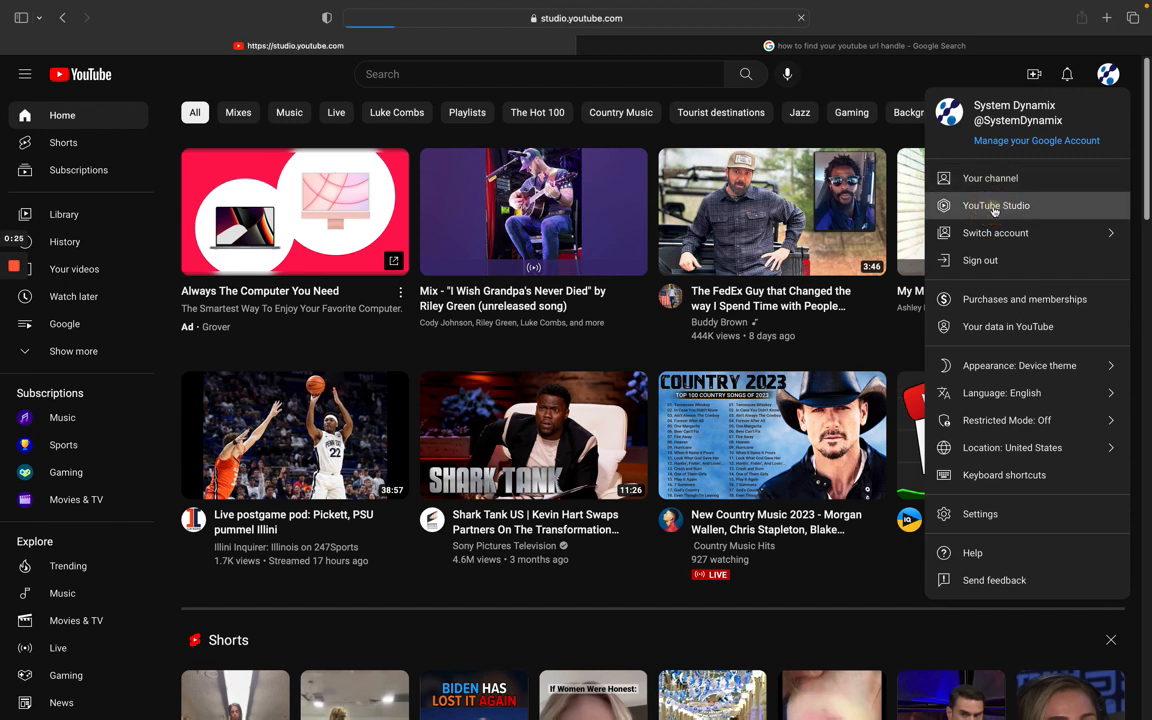
# Show the Basic info tab under Customization, with channel name and handle
pyautogui.click(996, 205)
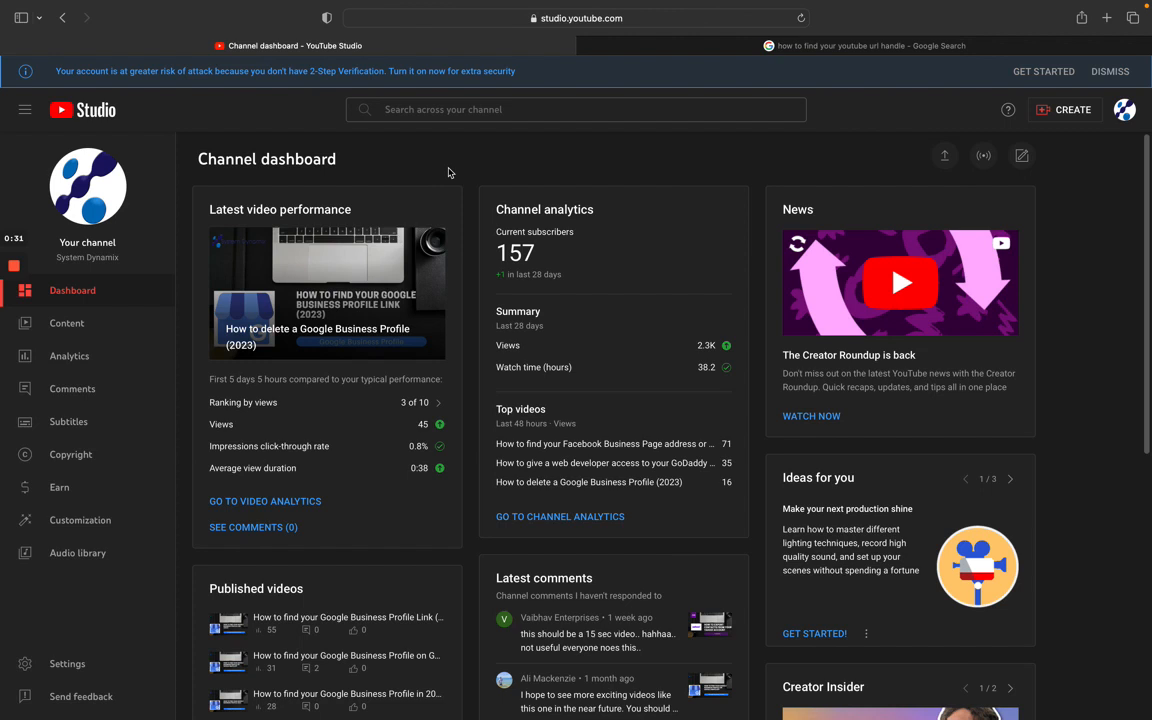
pyautogui.moveTo(80, 520)
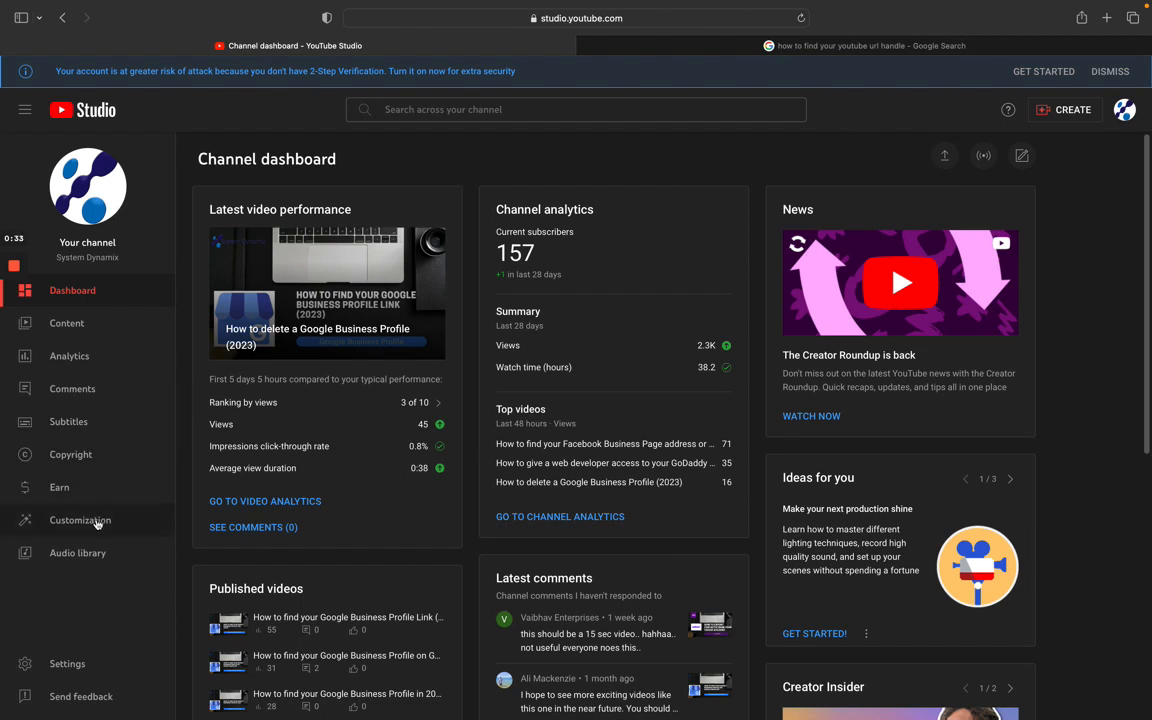
pyautogui.click(80, 520)
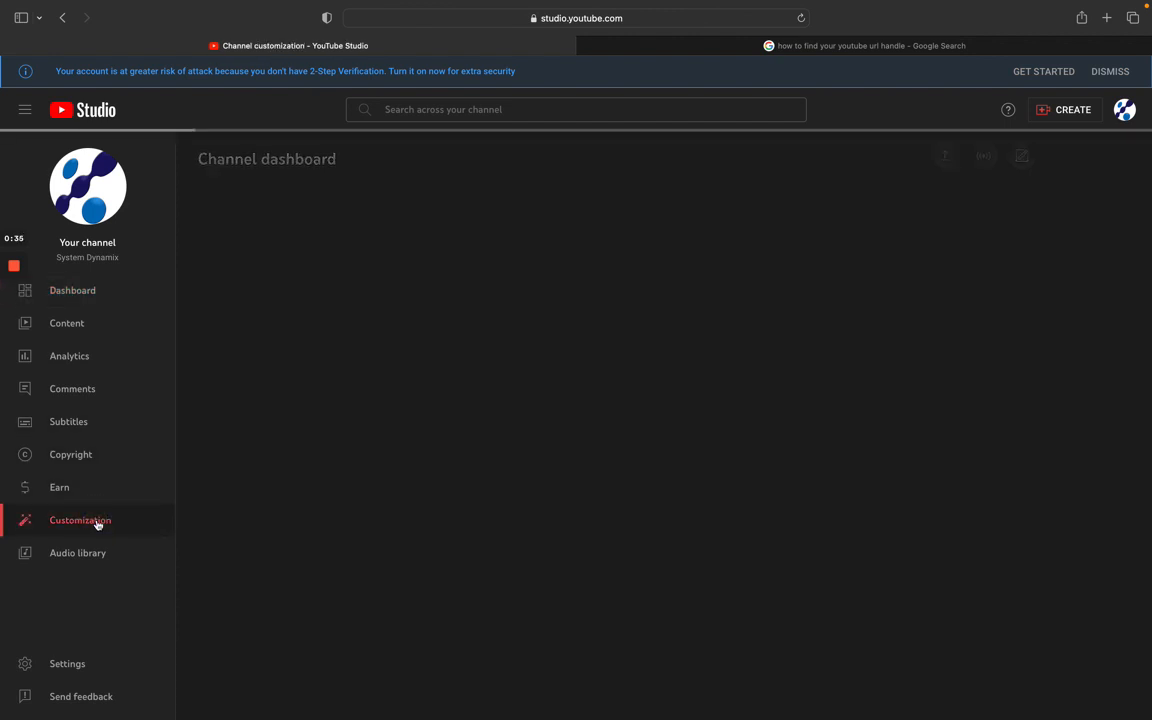
pyautogui.click(80, 520)
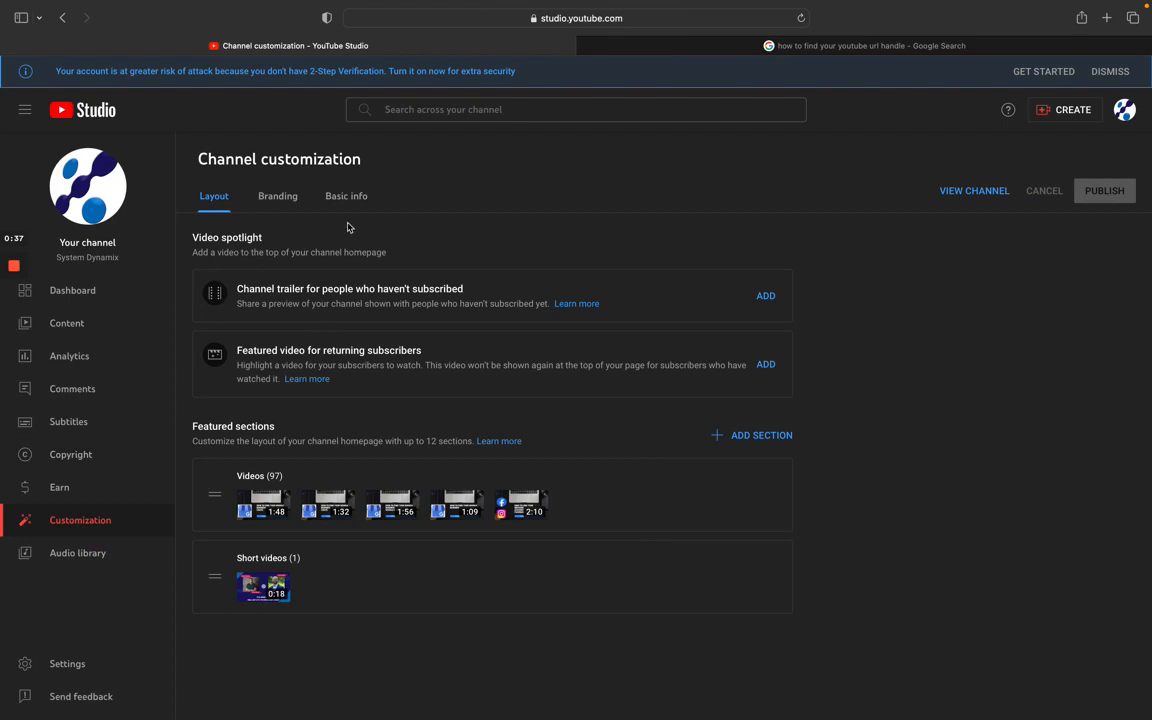
pyautogui.click(346, 196)
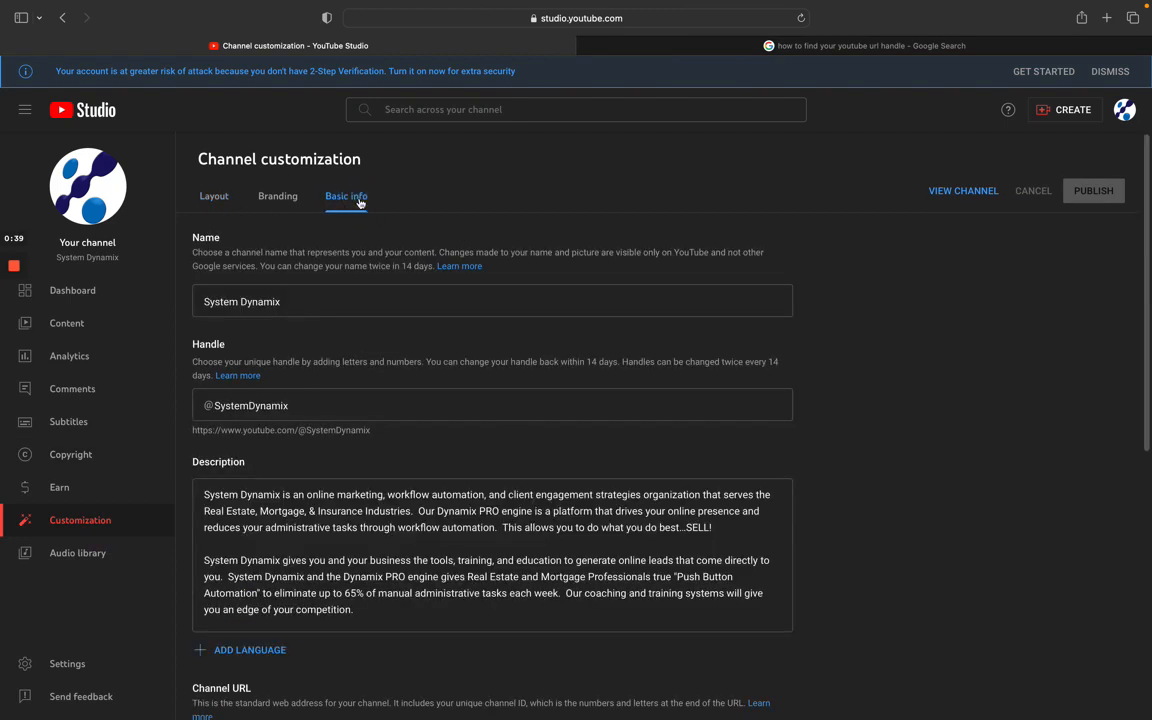
# Scroll Basic info down to the Channel URL and Custom URL fields
pyautogui.scroll(-3)
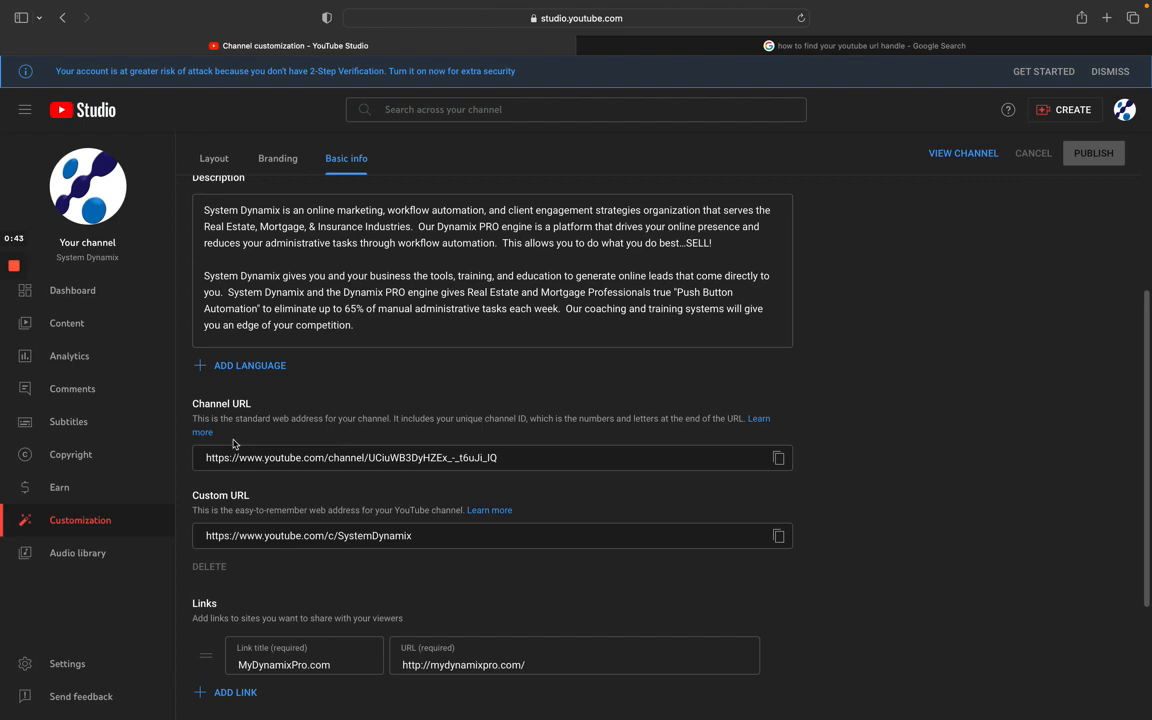
pyautogui.moveTo(320, 430)
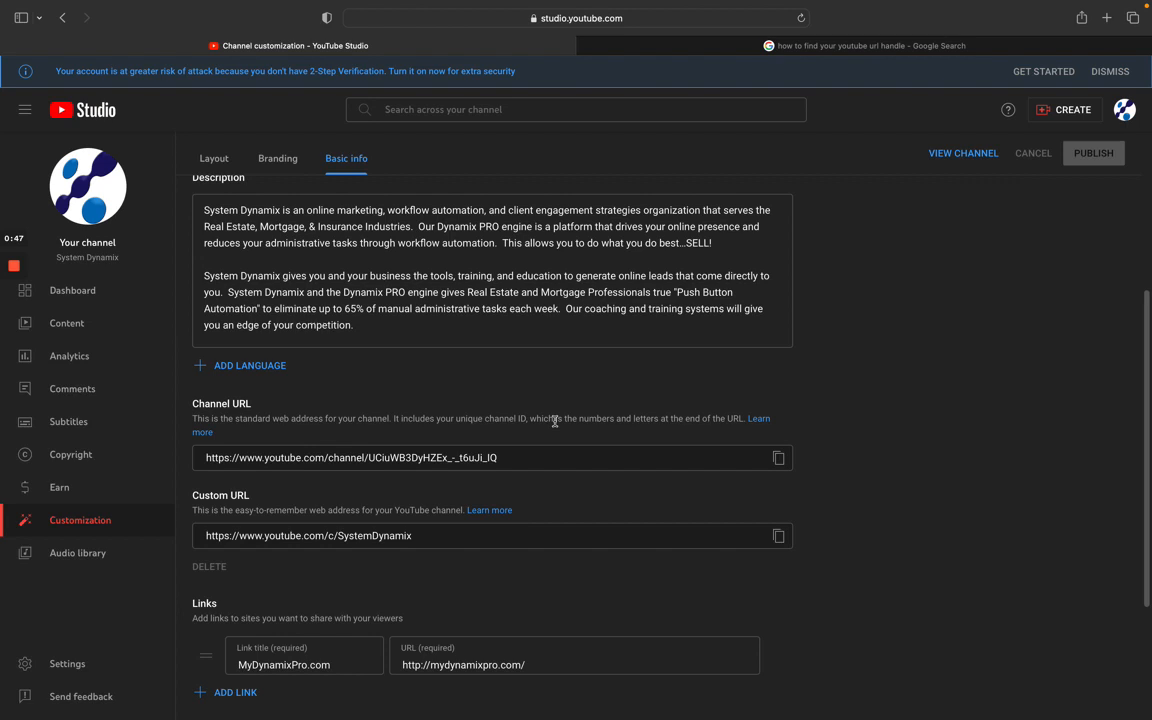
pyautogui.moveTo(780, 414)
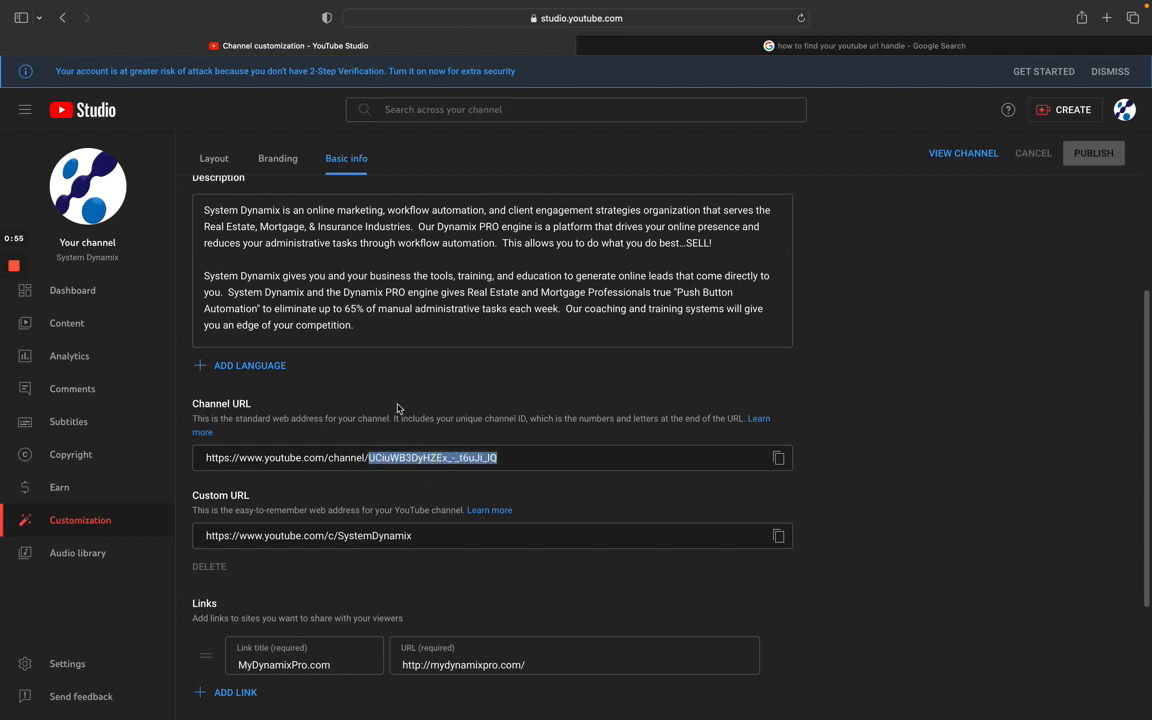
pyautogui.moveTo(283, 543)
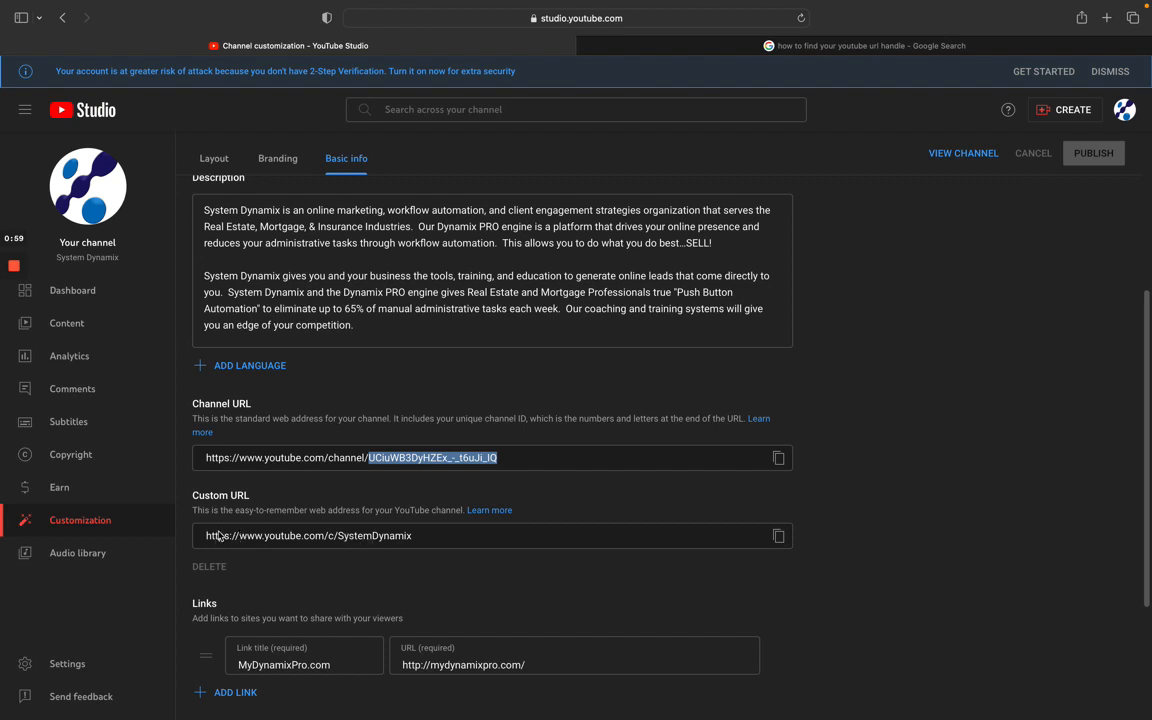
pyautogui.moveTo(380, 547)
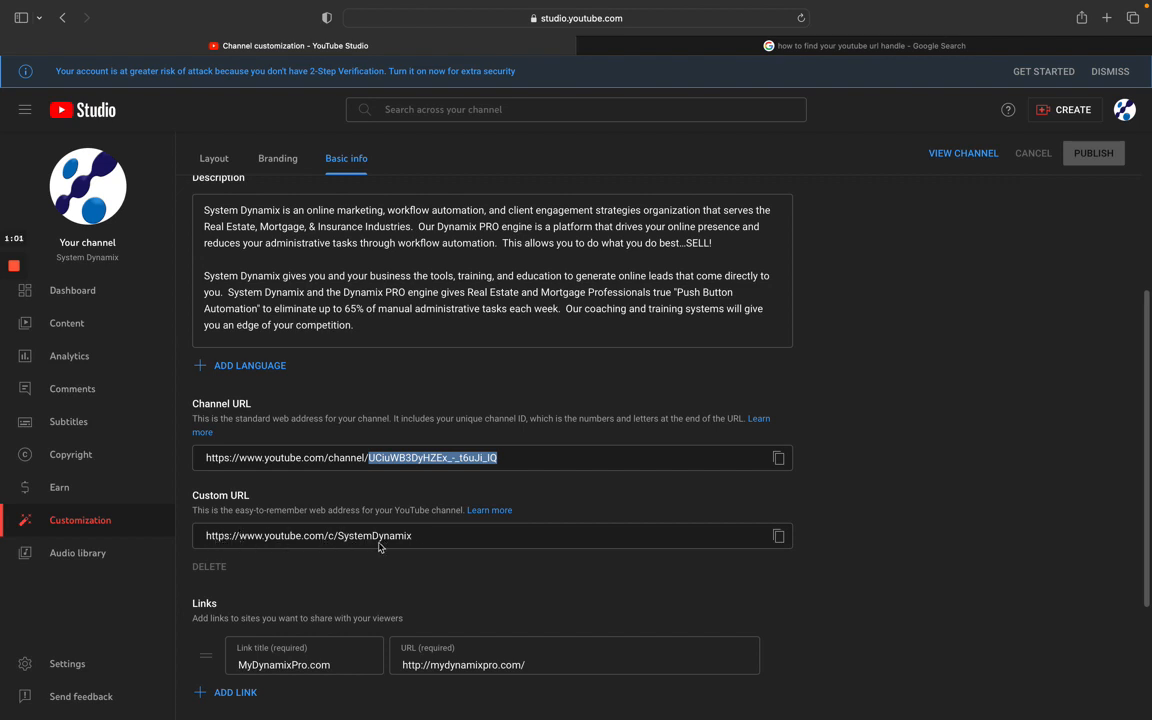
pyautogui.moveTo(390, 548)
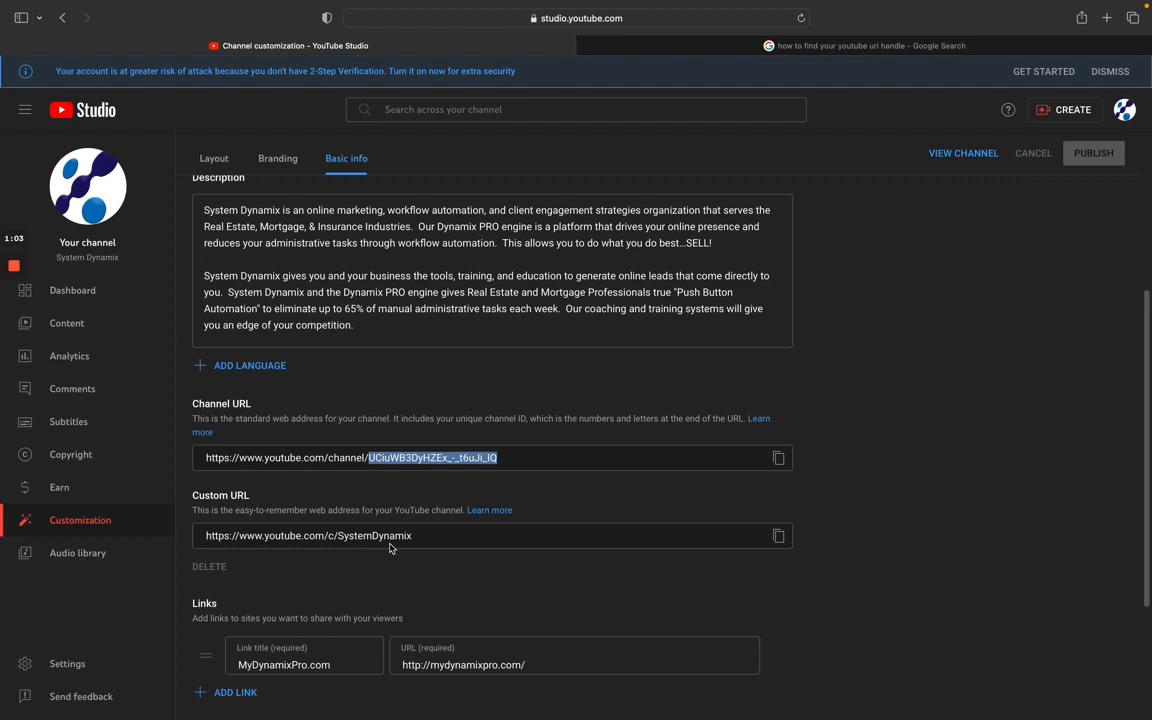
pyautogui.moveTo(268, 544)
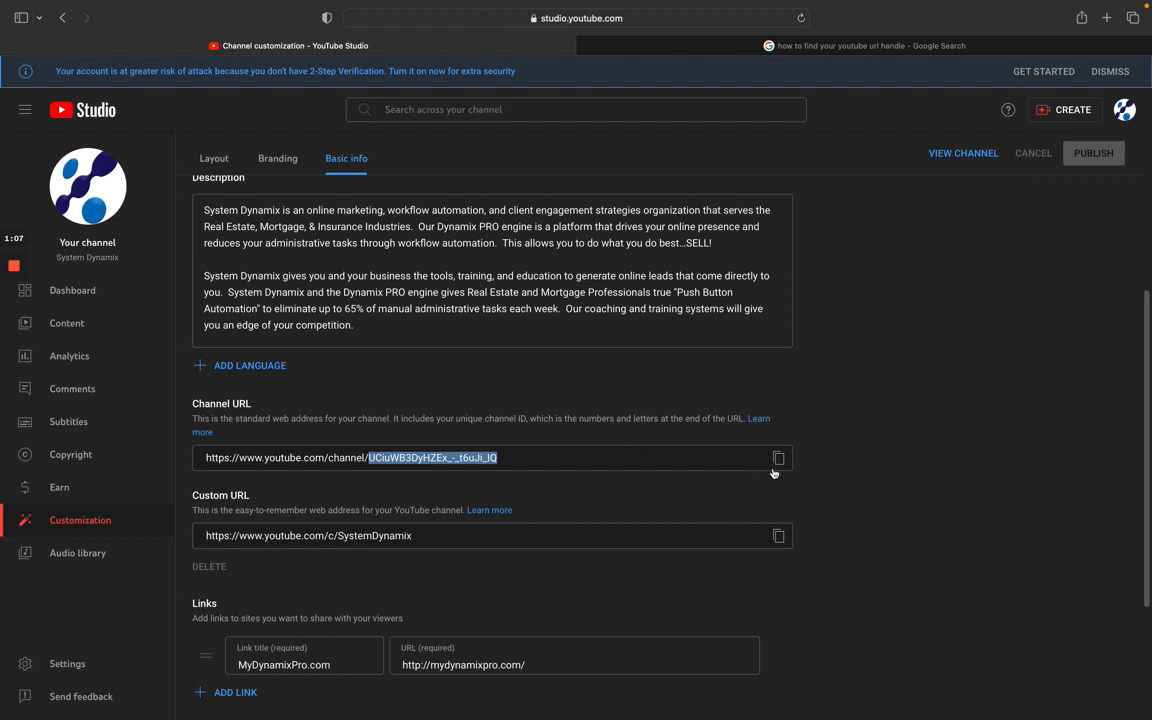
# Copy the Channel URL, open it in a new tab, then return to Basic info
pyautogui.click(779, 458)
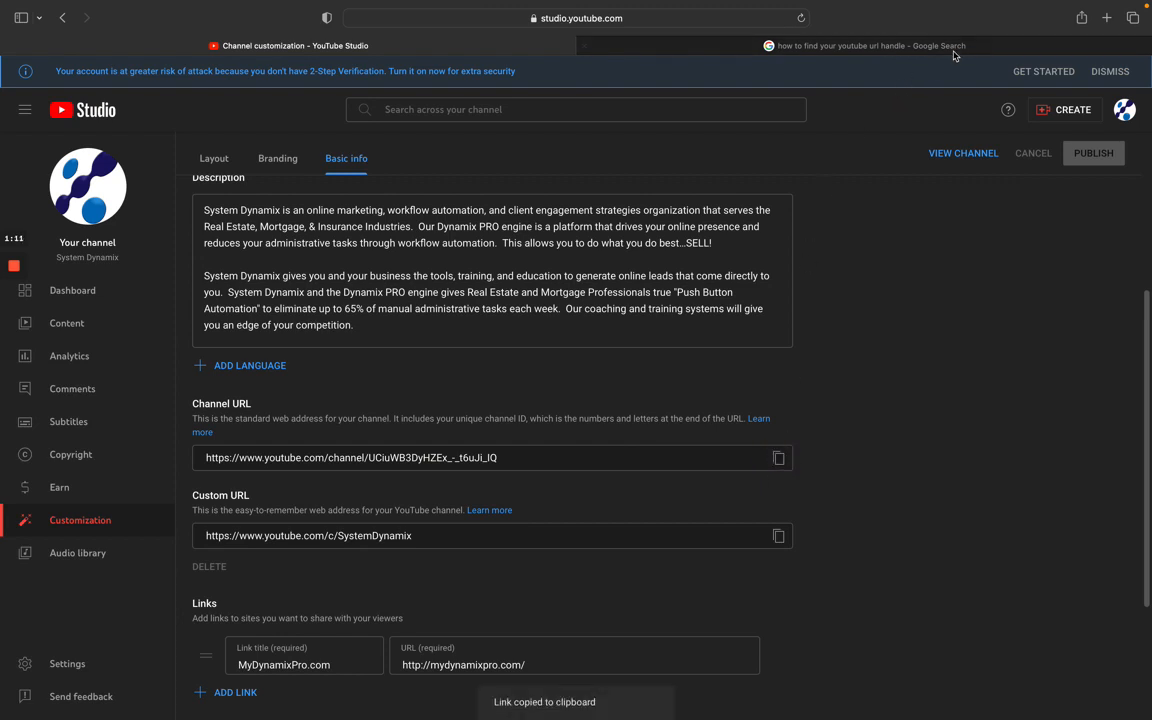
pyautogui.click(1106, 18)
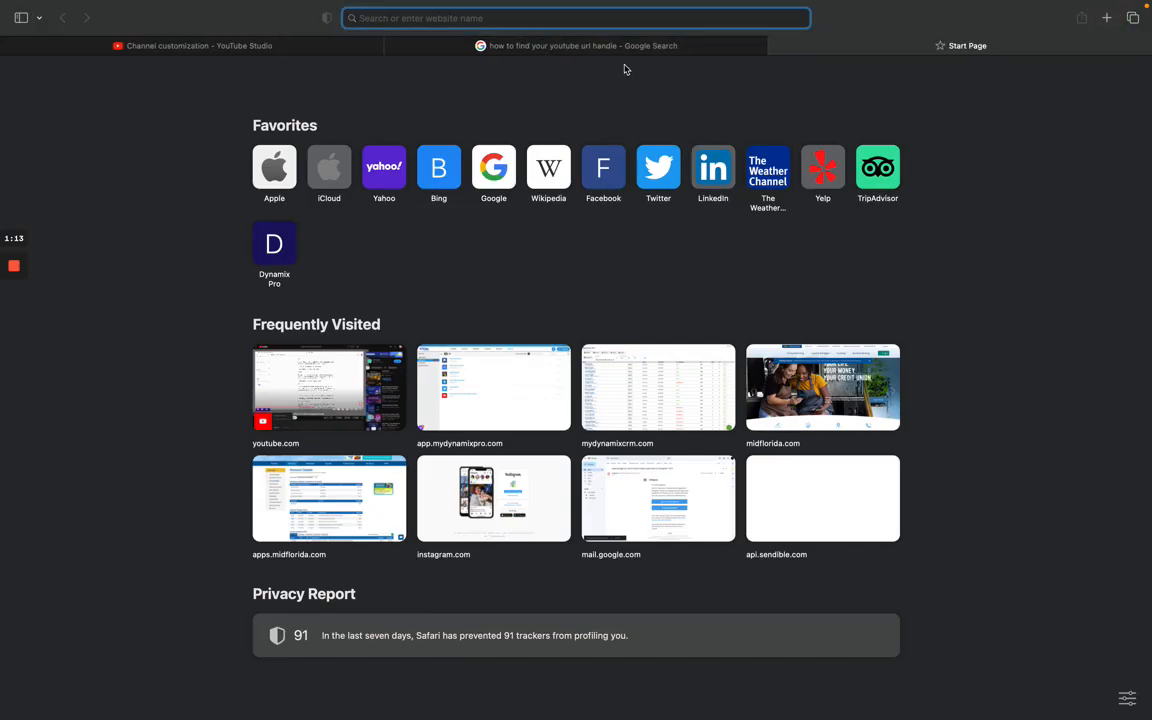
pyautogui.write('youtube.com')
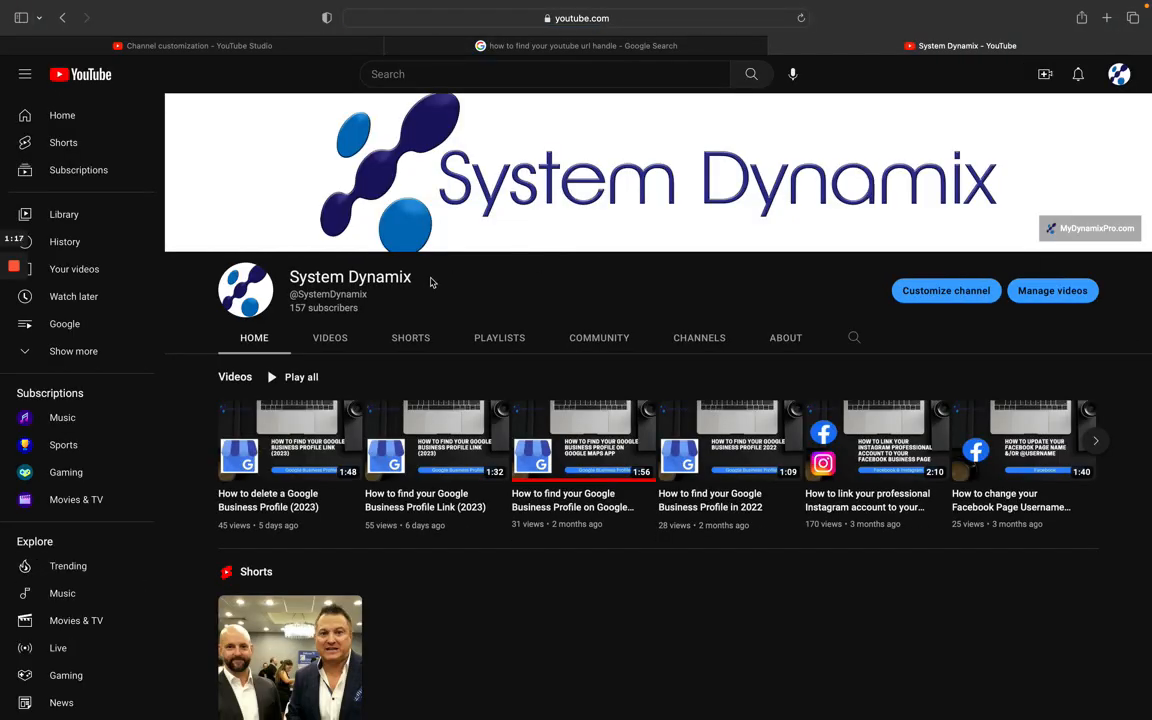
pyautogui.click(575, 18)
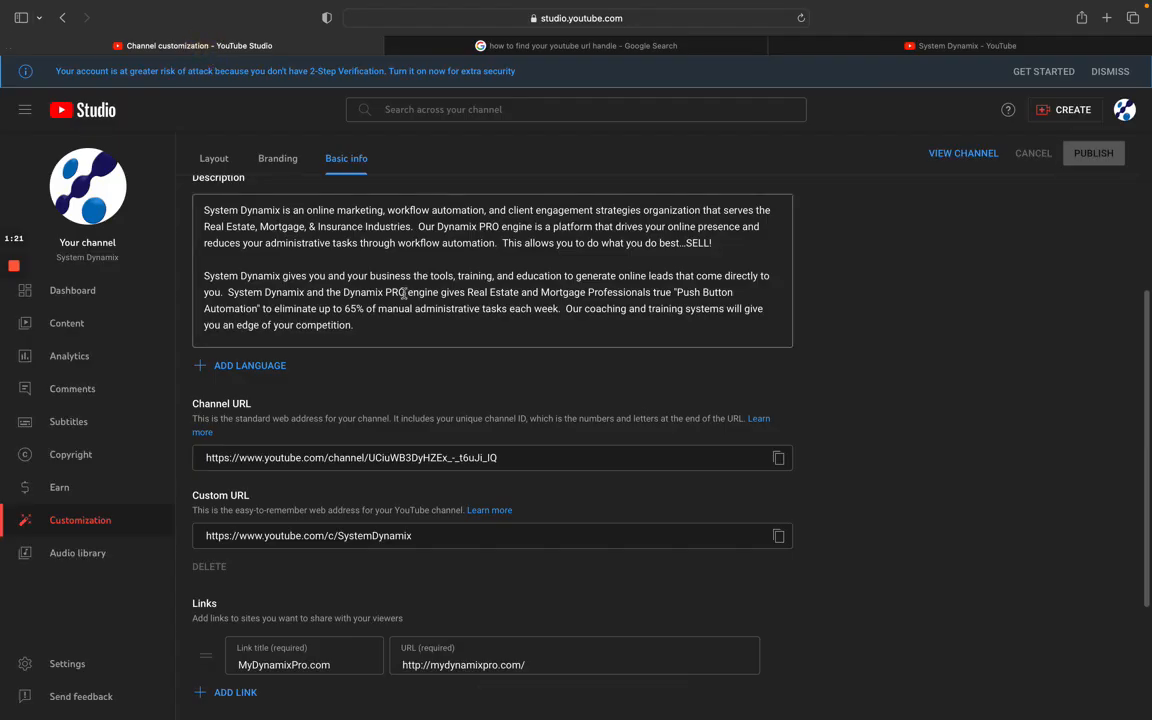
# Copy the Custom URL and load it in another new tab
pyautogui.click(778, 535)
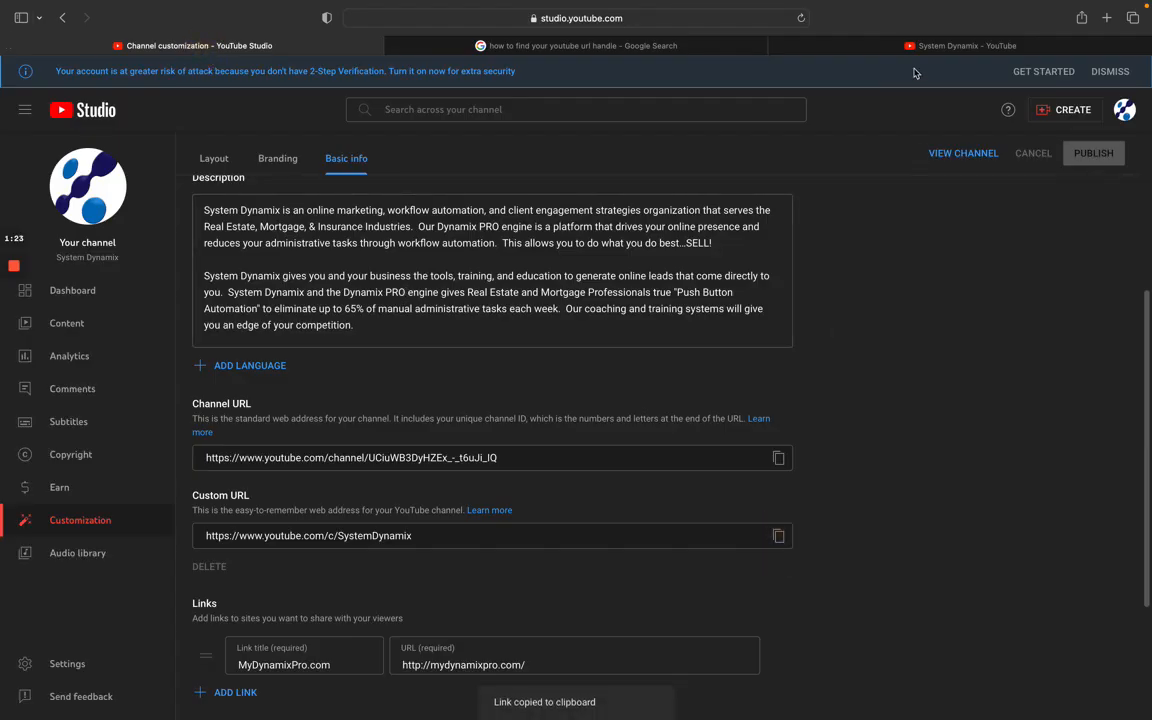
pyautogui.click(1107, 18)
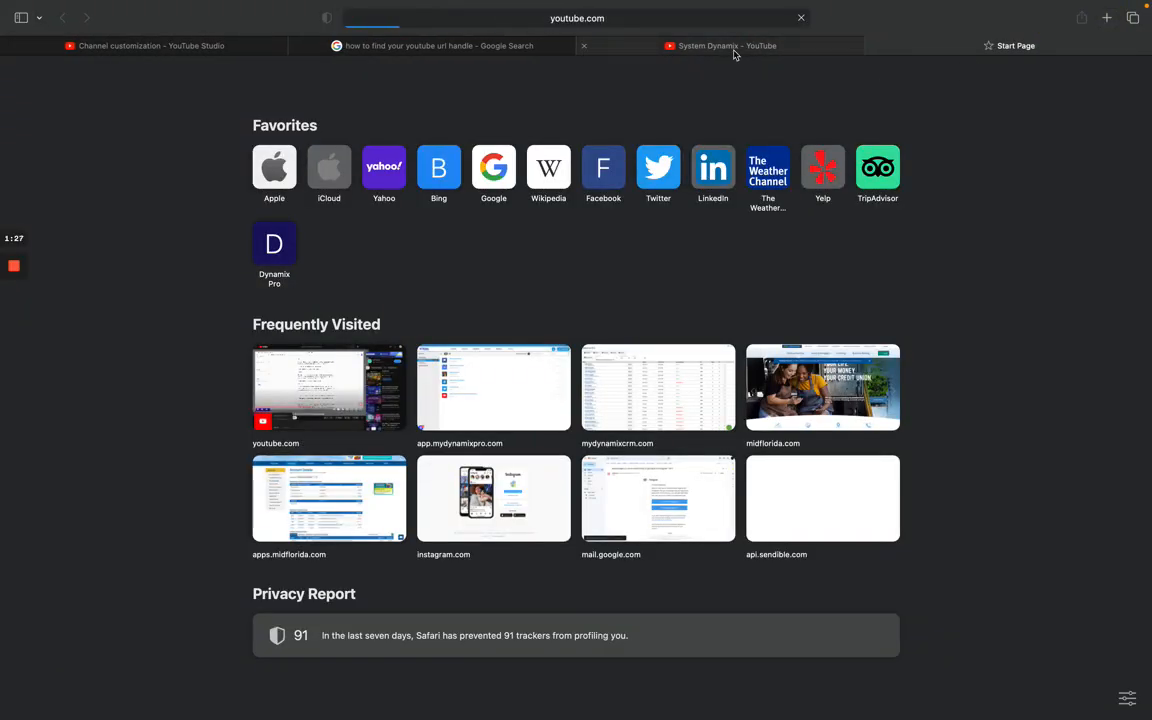
pyautogui.click(727, 45)
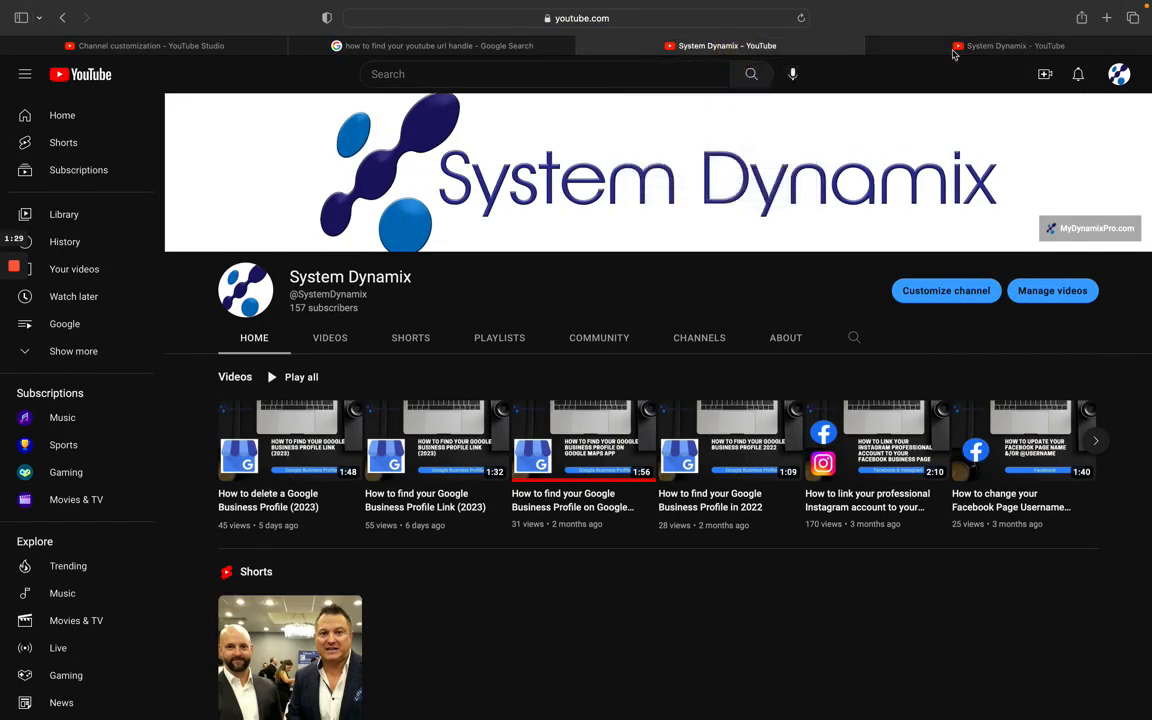
pyautogui.click(1007, 45)
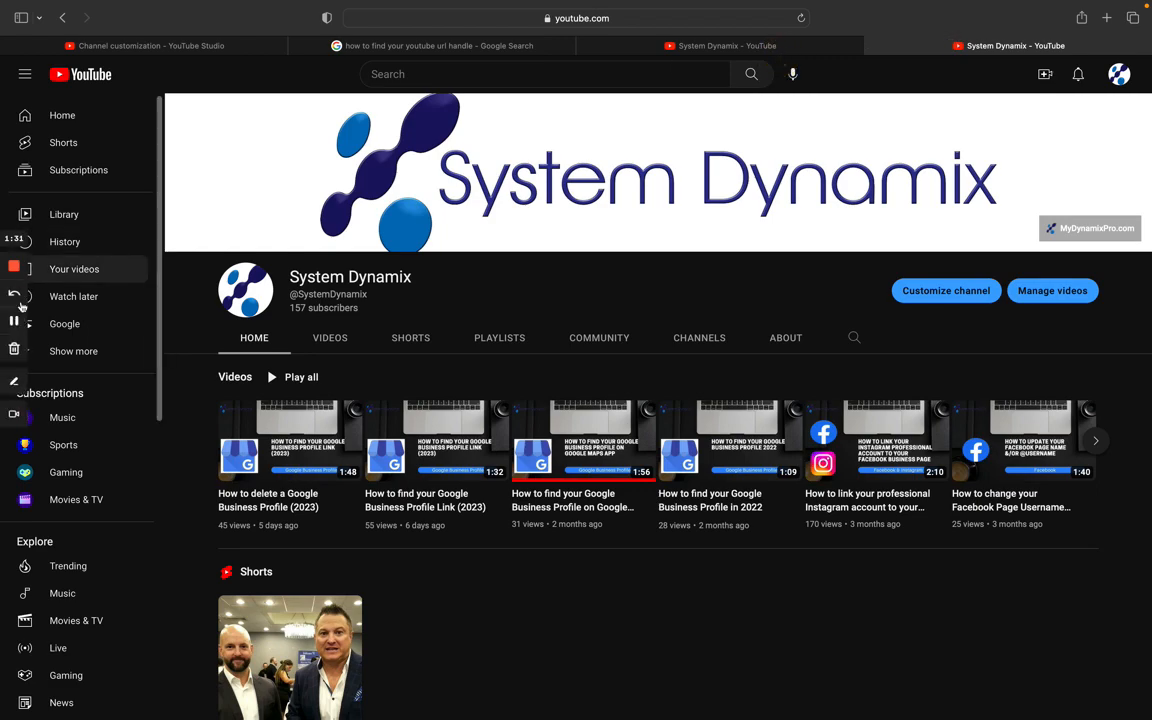